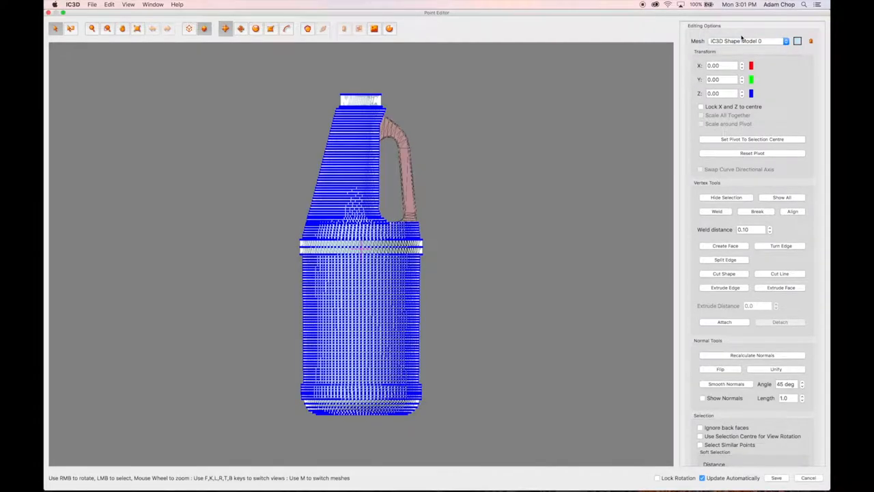
- Colour the bottle body mesh yellow and the handle cylinder mesh green
left_click(798, 41)
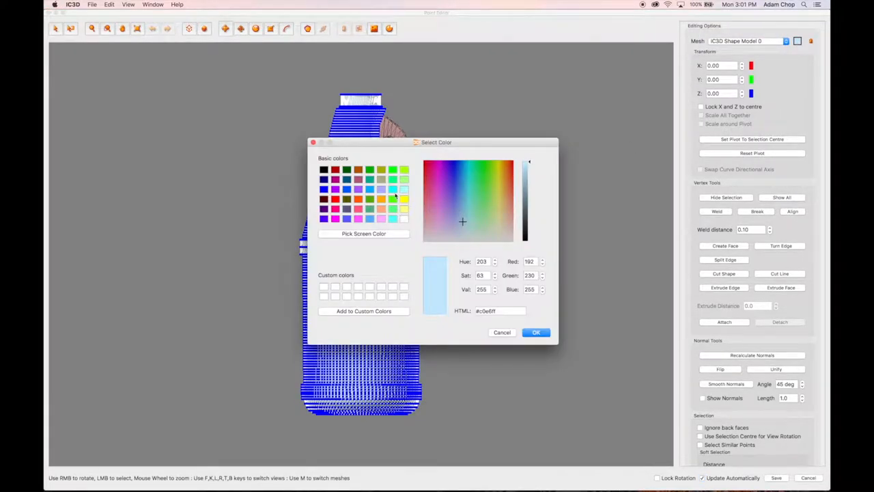
left_click(536, 332)
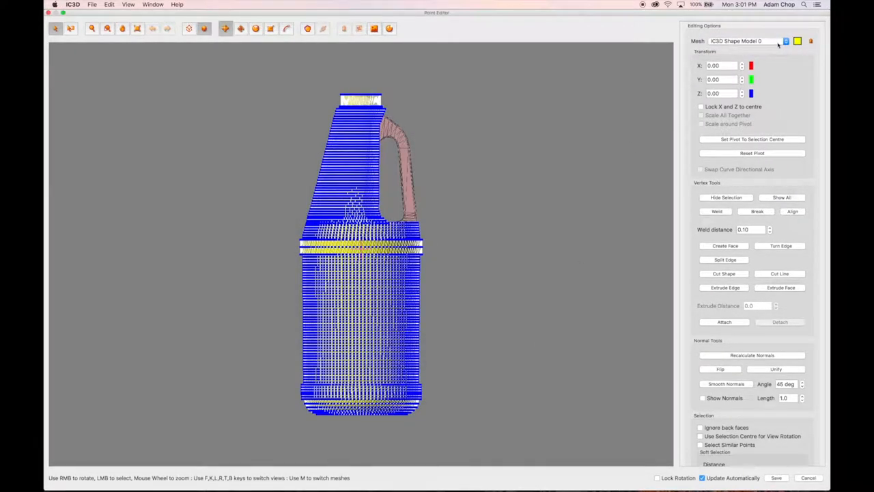
left_click(798, 41)
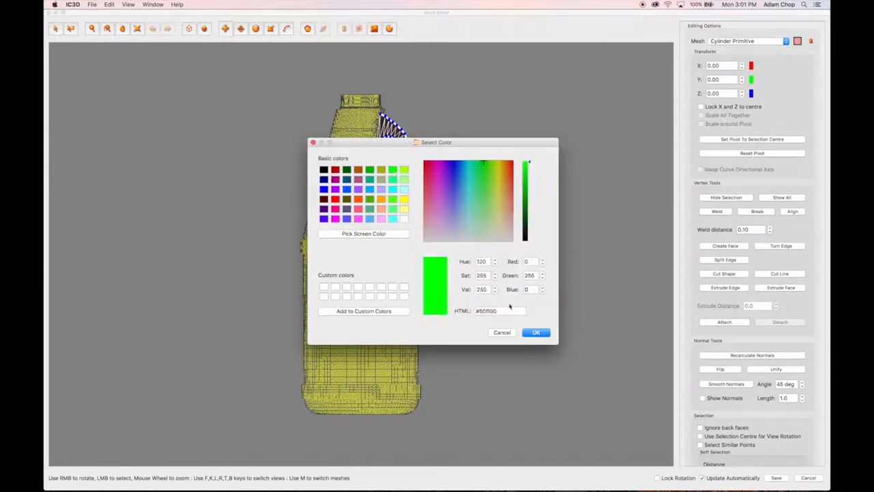
left_click(536, 334)
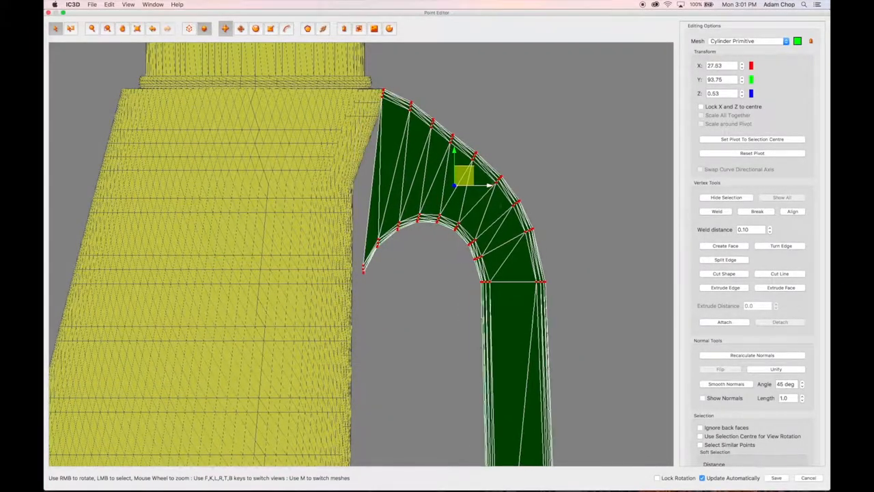
- Pull the handle's top-end vertices in toward the bottle's shoulder
left_click_drag(464, 178, 376, 257)
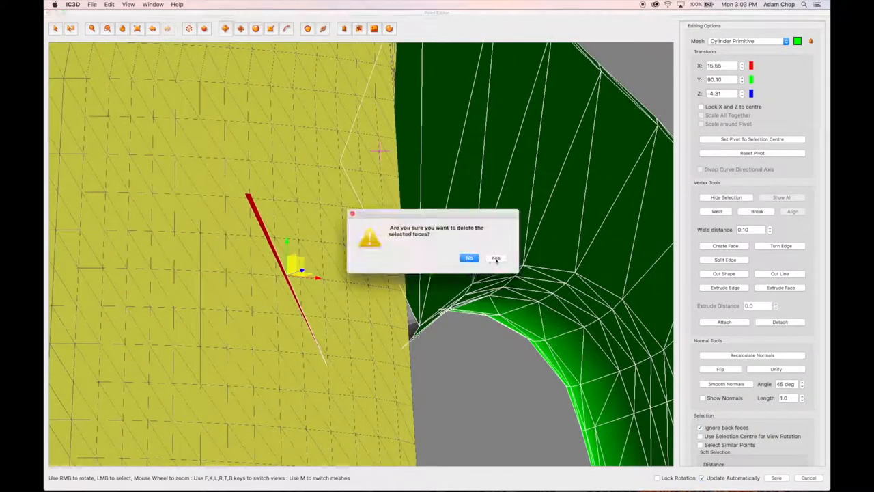
- Delete the selected joint faces and pull the handle's inner corner vertex onto the bottle
left_click(494, 258)
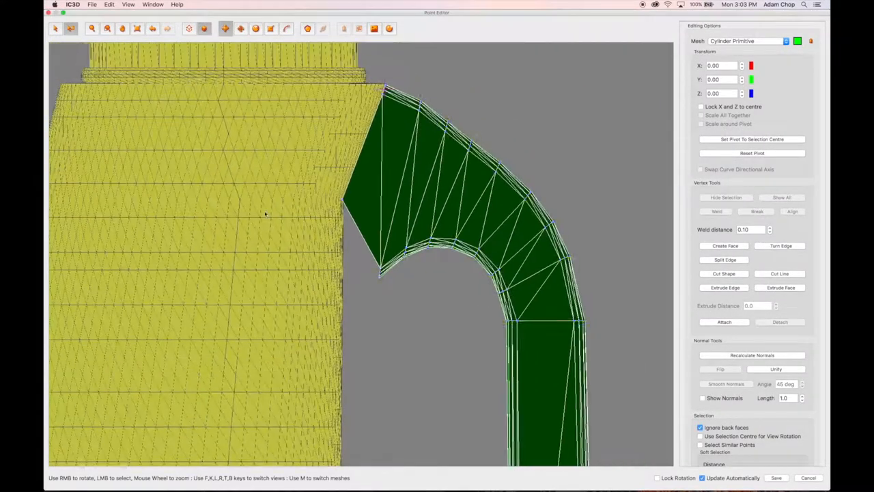
left_click(380, 266)
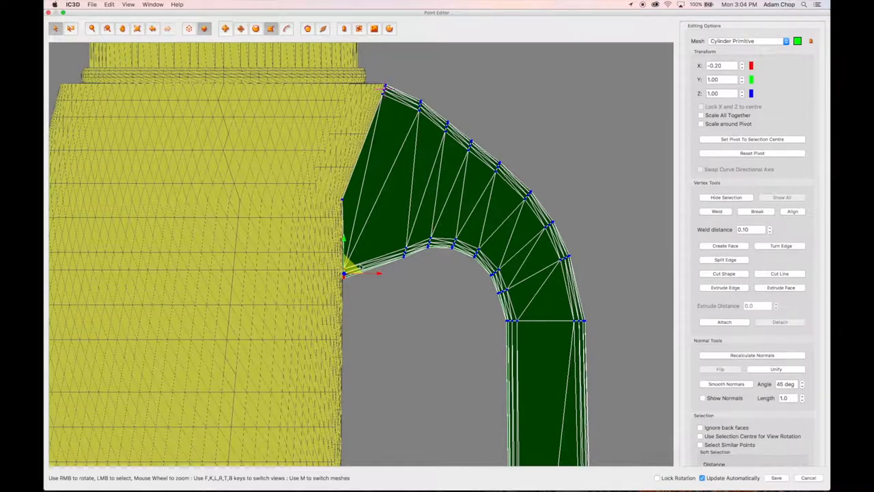
left_click_drag(377, 273, 348, 273)
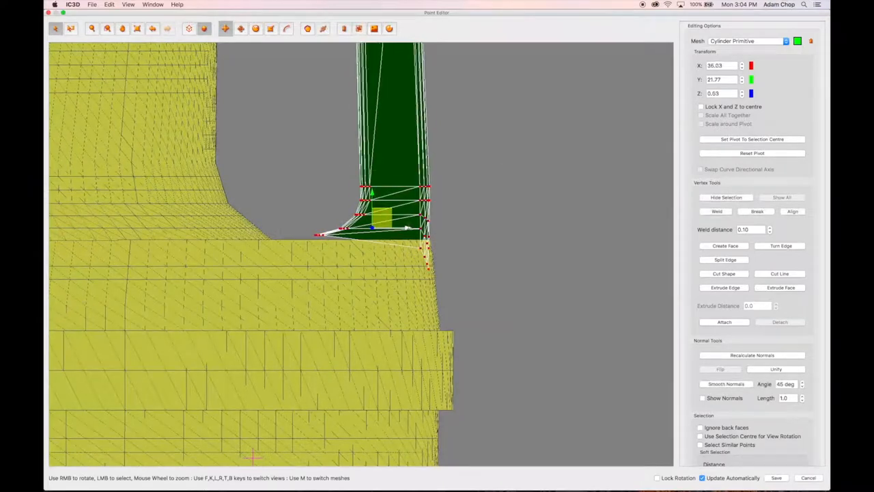
- Drag the handle's lower-end vertices onto the bottle surface so both ends meet the body
left_click_drag(372, 212, 394, 205)
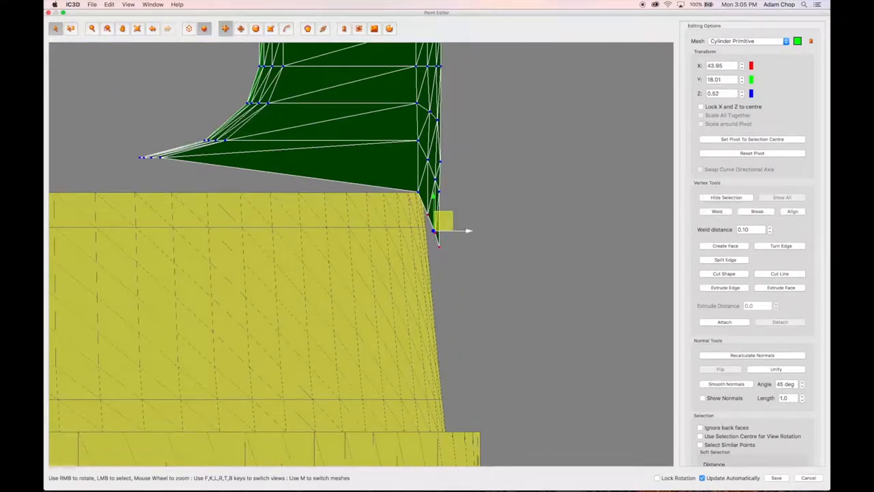
left_click_drag(439, 219, 439, 240)
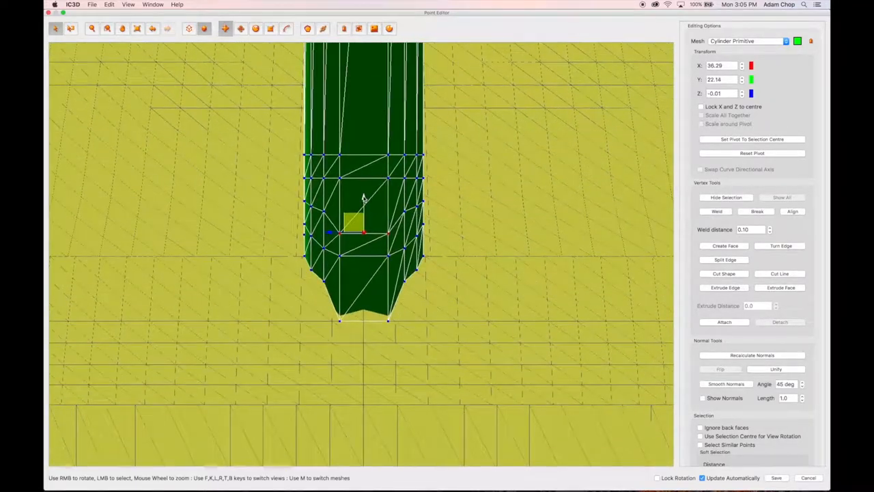
left_click_drag(355, 232, 355, 276)
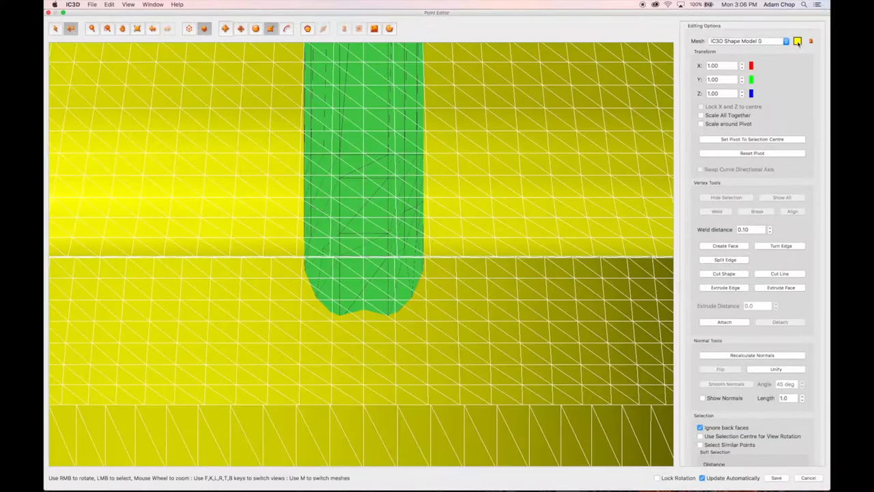
- Recolour the bottle body mesh pink-red, leaving the handle green
left_click(798, 41)
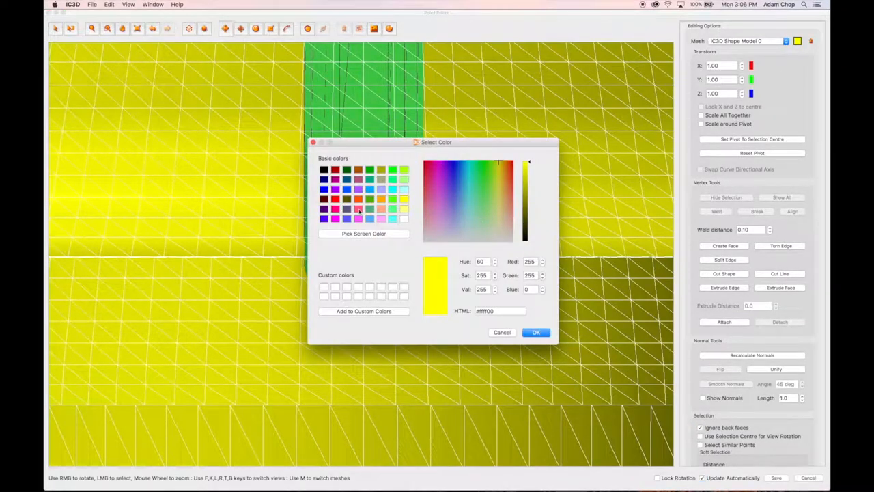
left_click(536, 332)
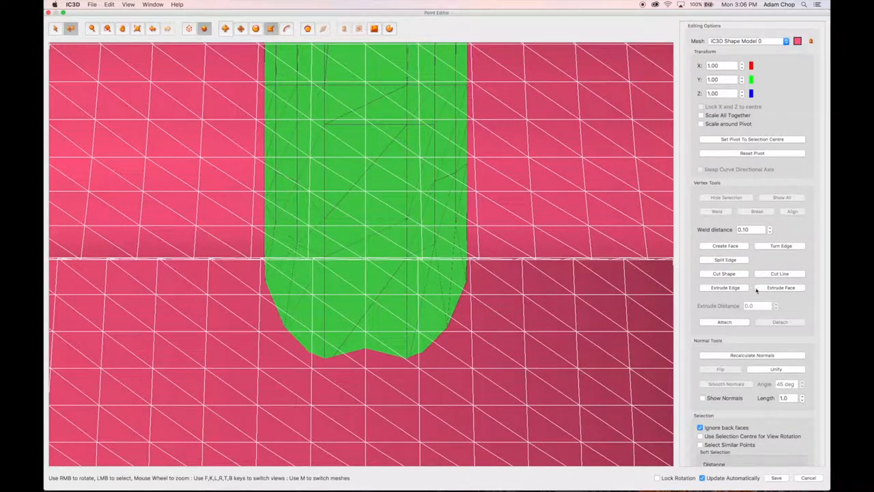
left_click(780, 246)
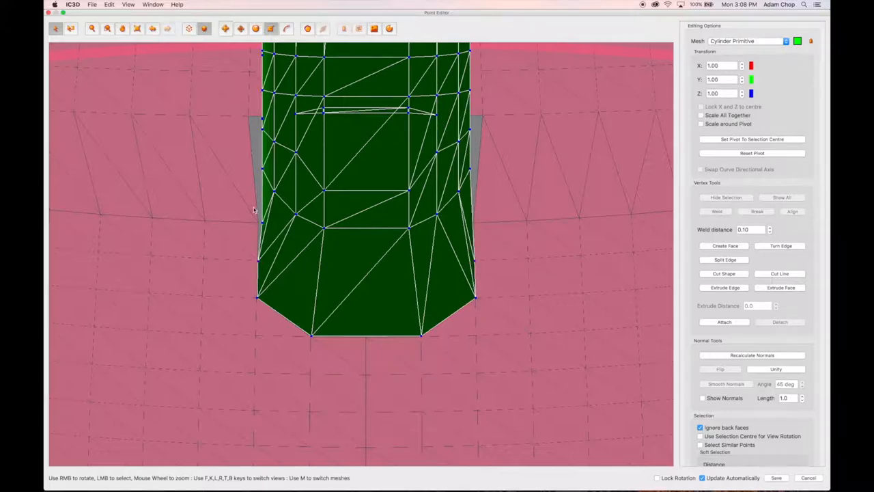
mouse_move(510, 231)
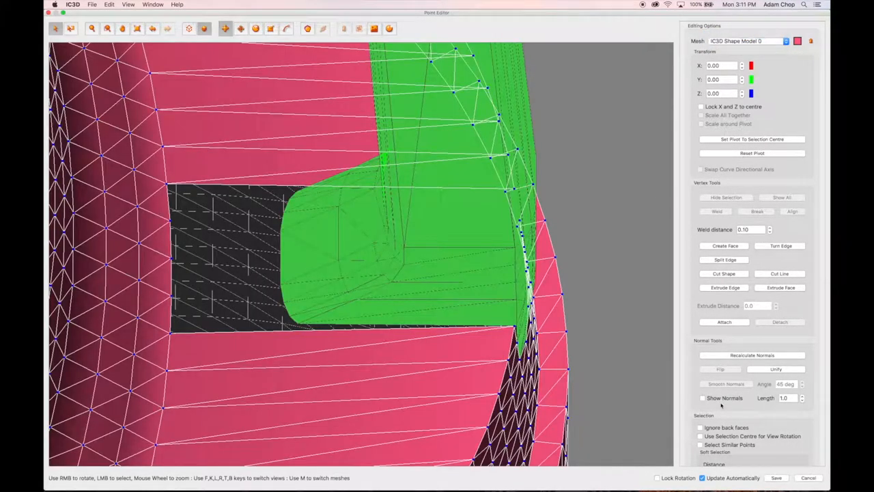
- Merge IC3D Shape Model 0 and the Cylinder Primitive into one mesh
left_click(724, 322)
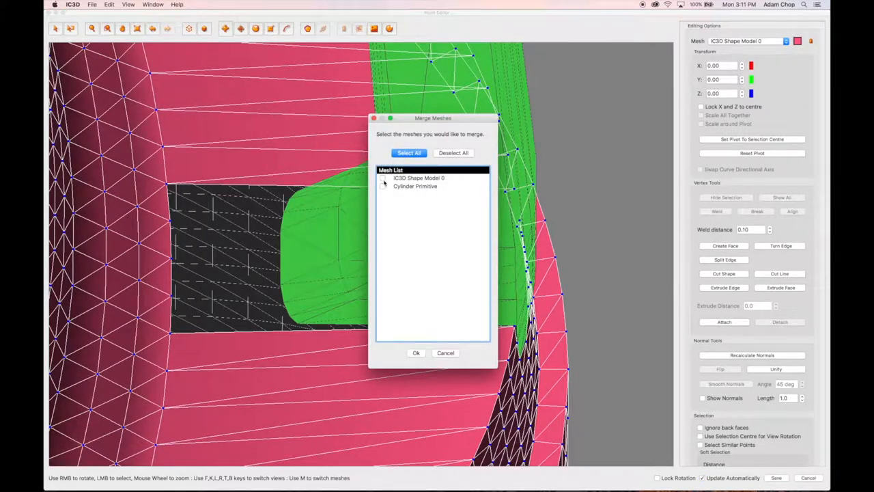
left_click(383, 178)
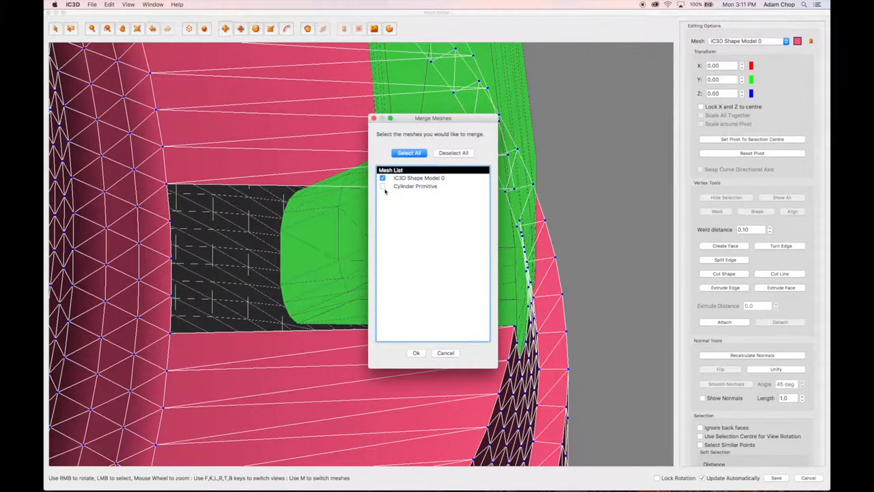
left_click(382, 186)
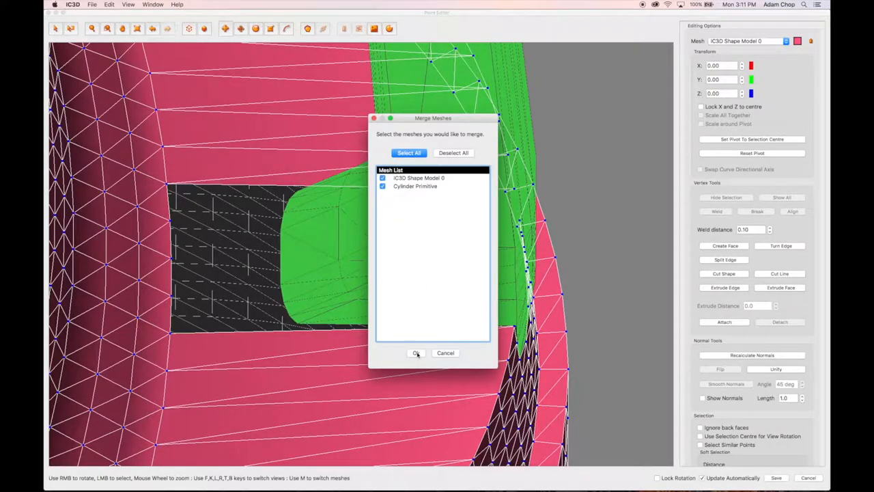
left_click(415, 352)
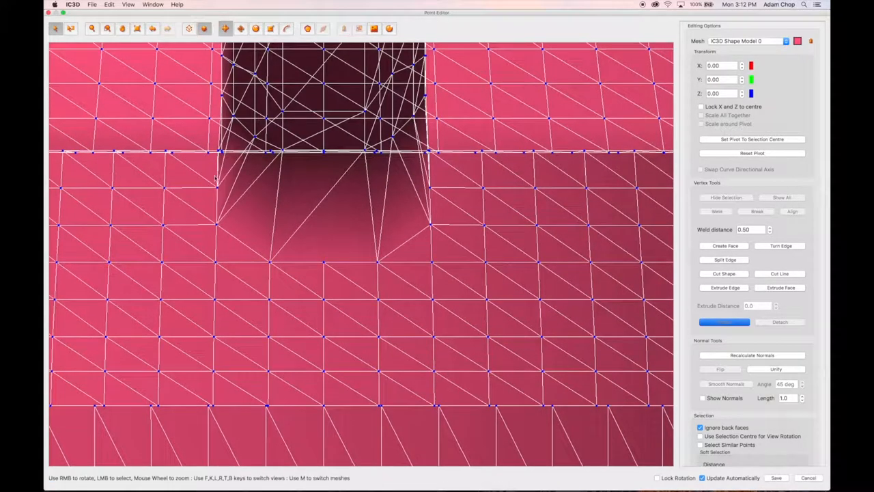
- Delete the unwanted faces near the handle joint, leaving a gap to seal
left_click(314, 253)
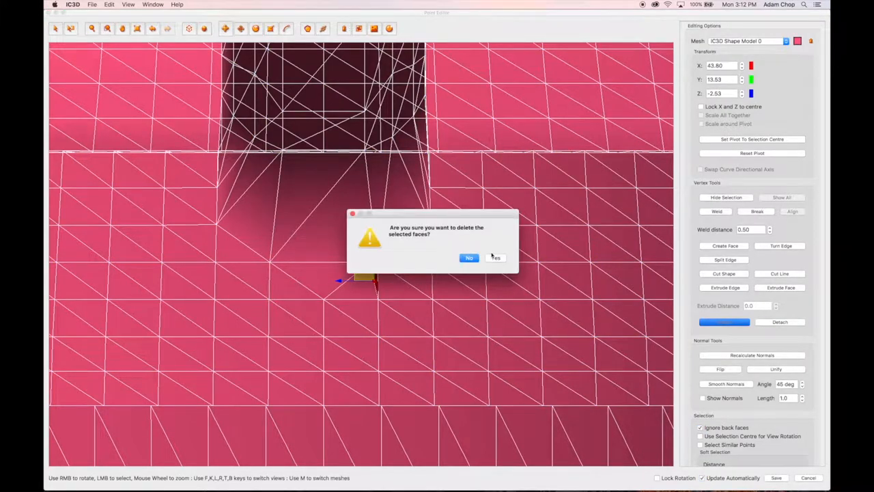
left_click(495, 257)
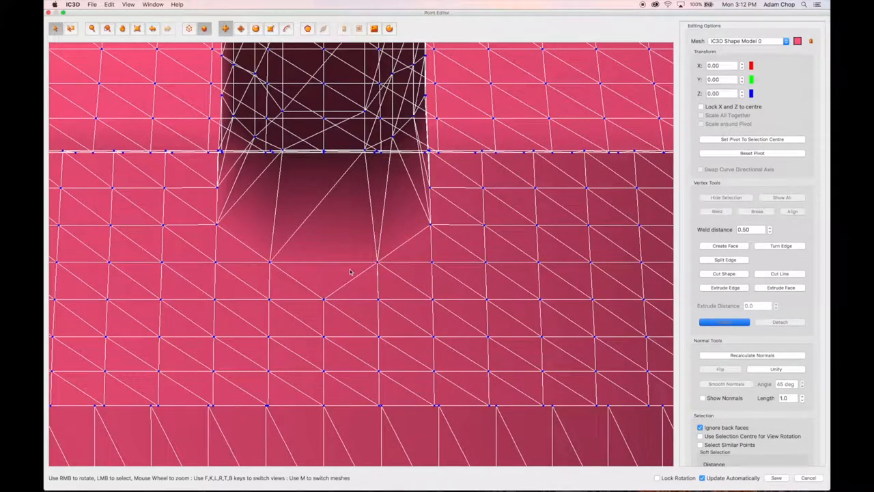
mouse_move(297, 226)
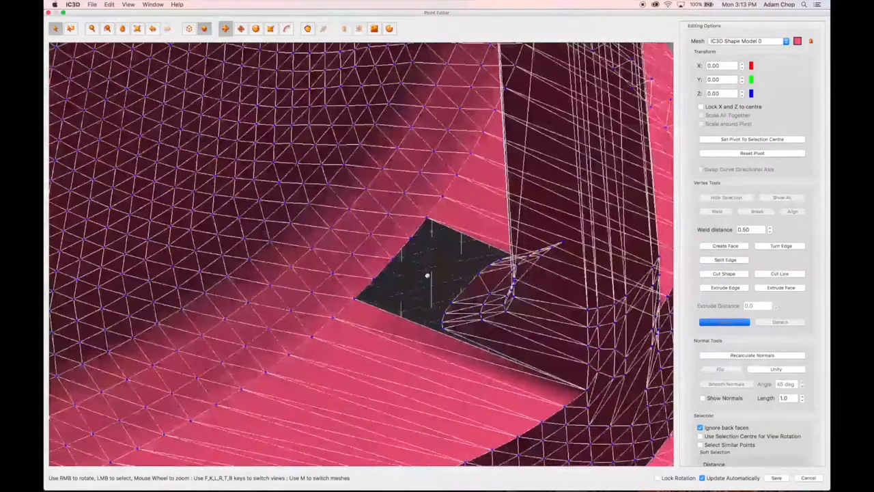
- Build new triangle faces across the gap where the handle joins the body
left_click(724, 245)
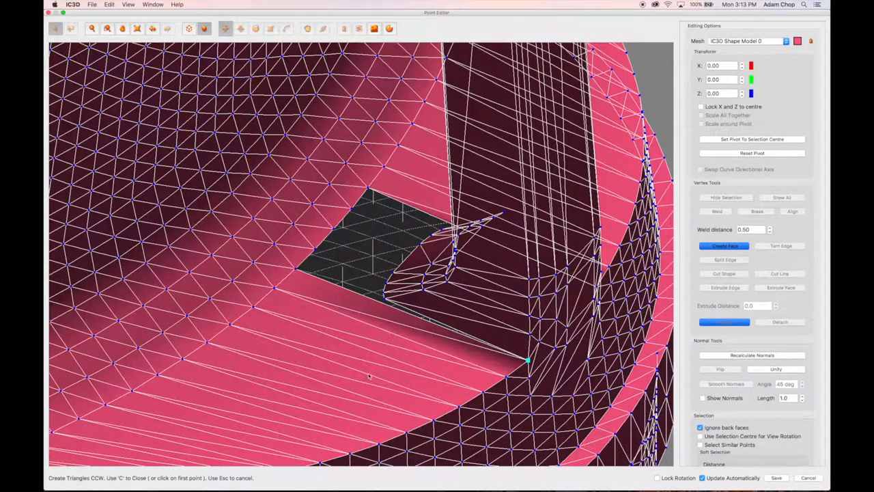
left_click(295, 269)
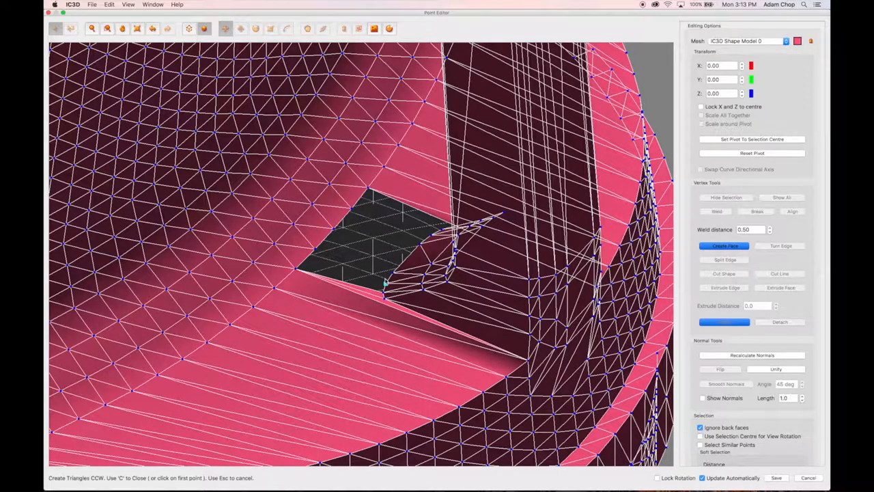
left_click(388, 287)
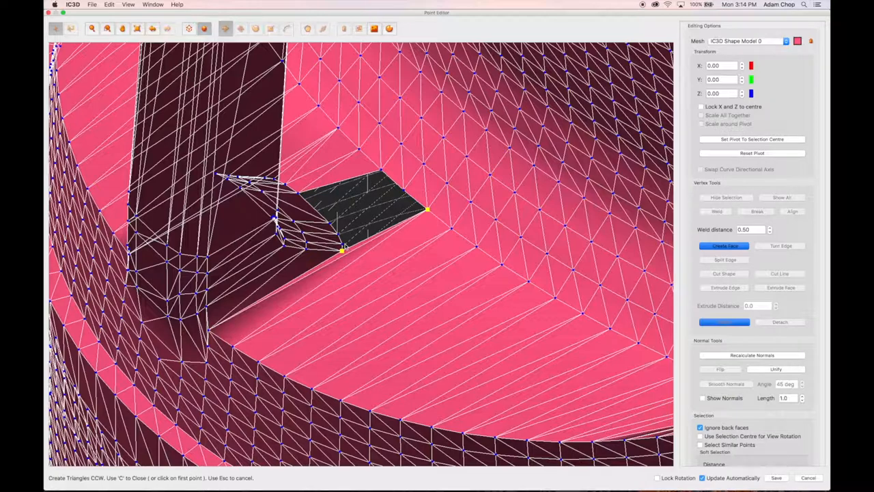
left_click(403, 190)
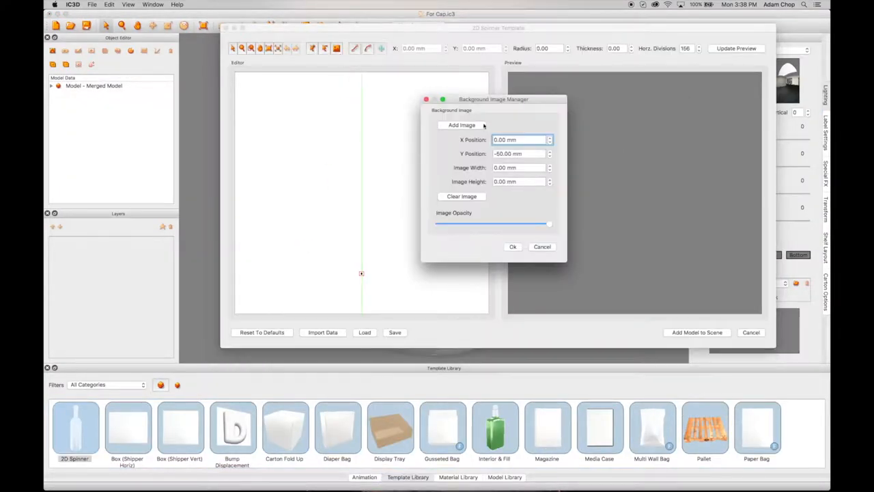
- Load the bottle reference image as the 2D Spinner background and set its position
left_click(461, 125)
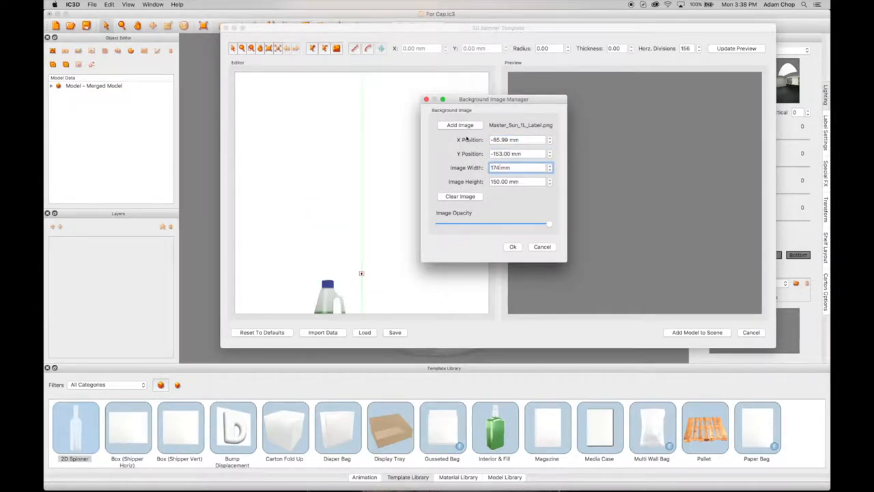
left_click(513, 246)
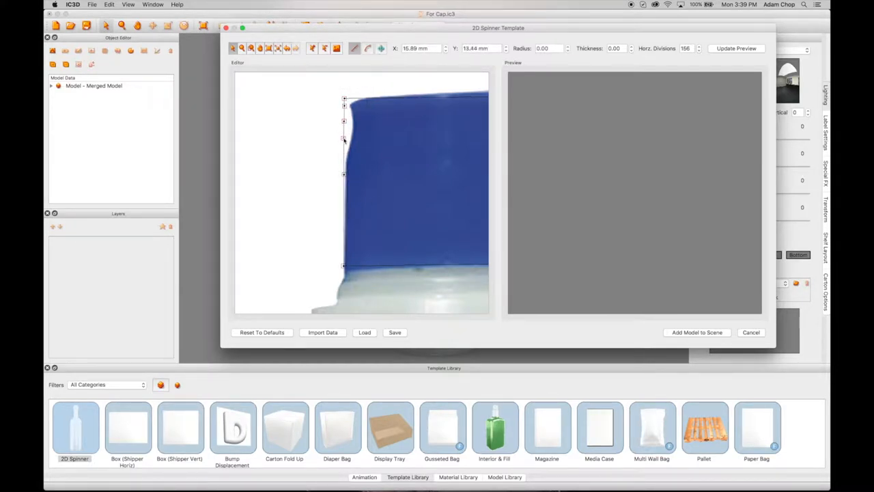
- Trace the cap profile, preview the spun cap and move it toward the bottle neck
left_click_drag(344, 139, 345, 128)
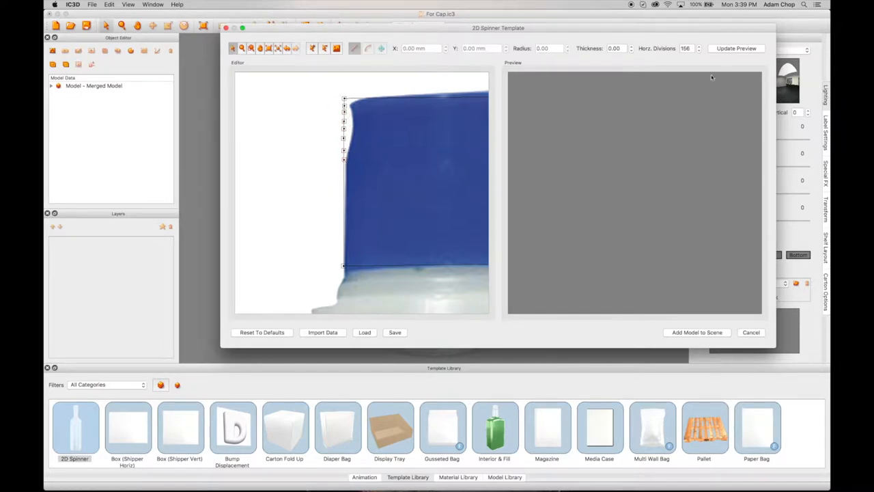
left_click(696, 332)
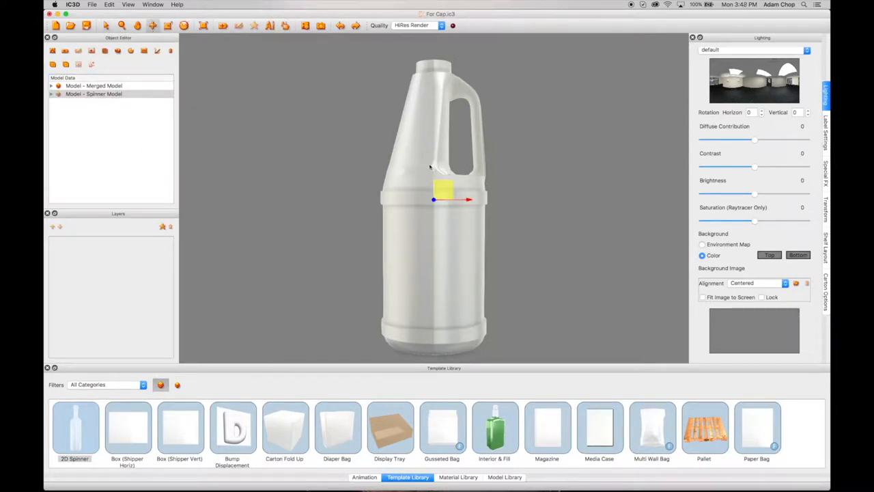
left_click_drag(443, 191, 443, 58)
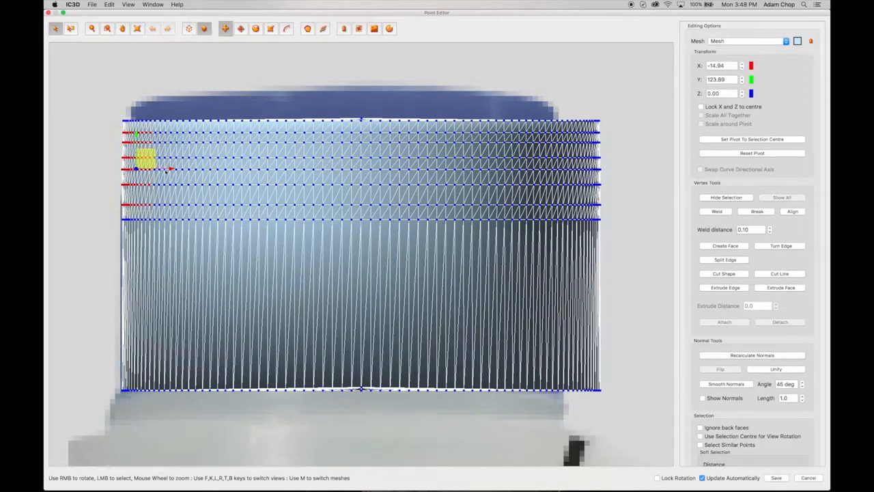
mouse_move(544, 334)
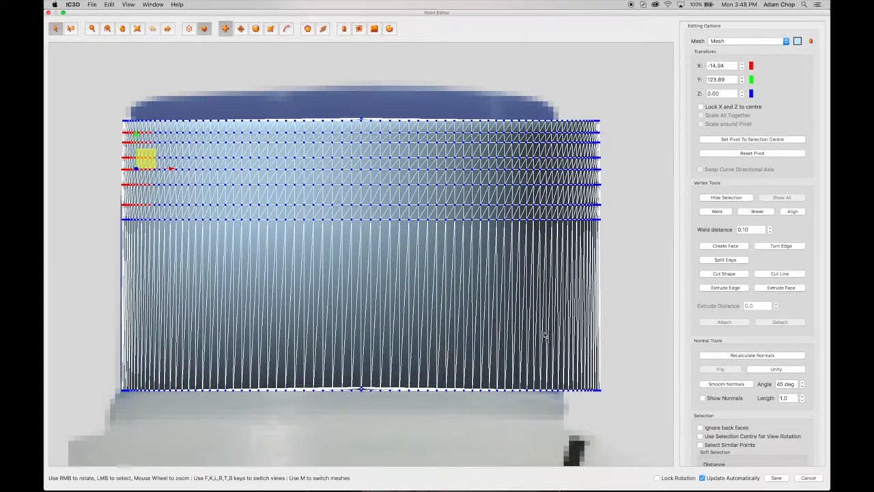
- Zoom in on the spun cap's ridged mesh vertices
scroll("down", 3)
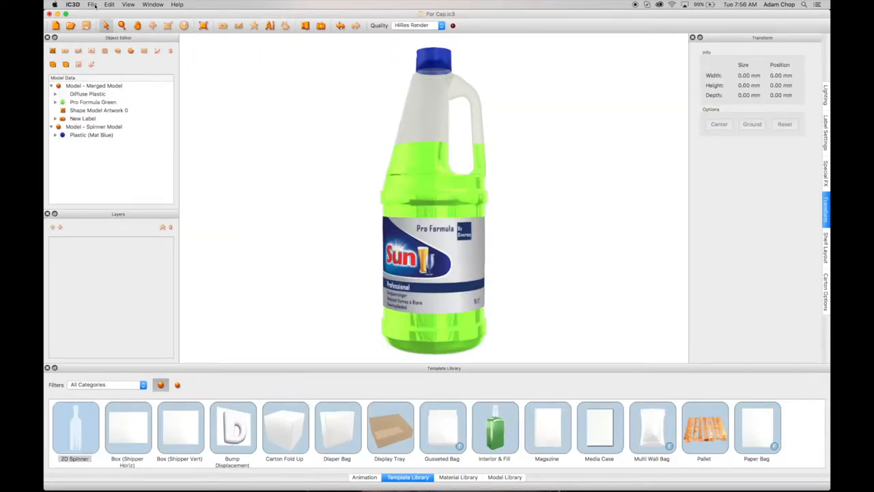
- Start a ray-traced render of the finished green Sun-labelled bottle in the Raytracer preview
left_click(153, 6)
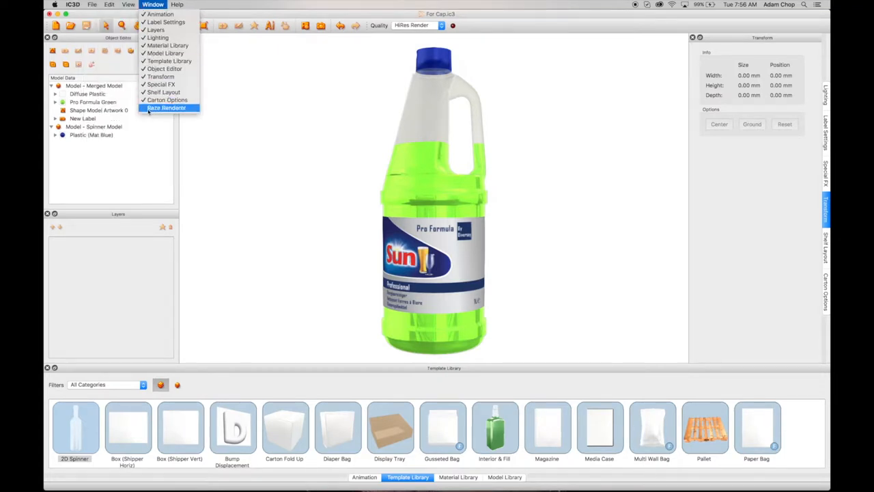
left_click(166, 108)
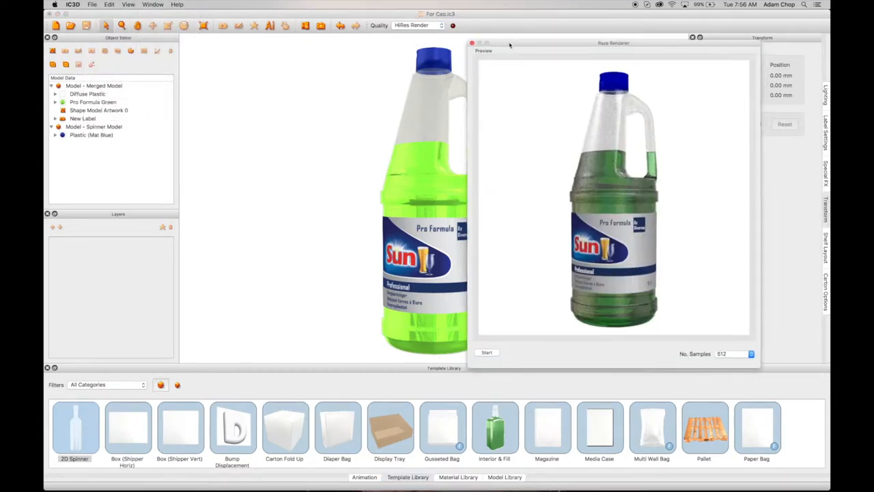
left_click(486, 352)
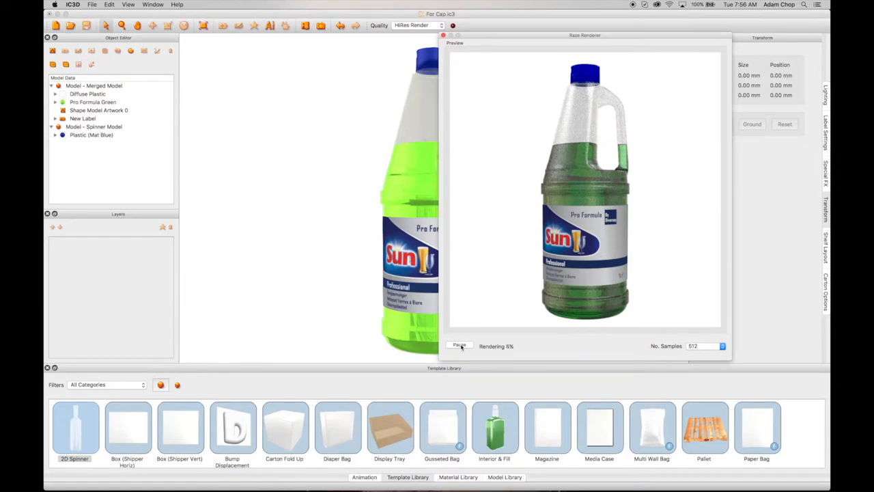